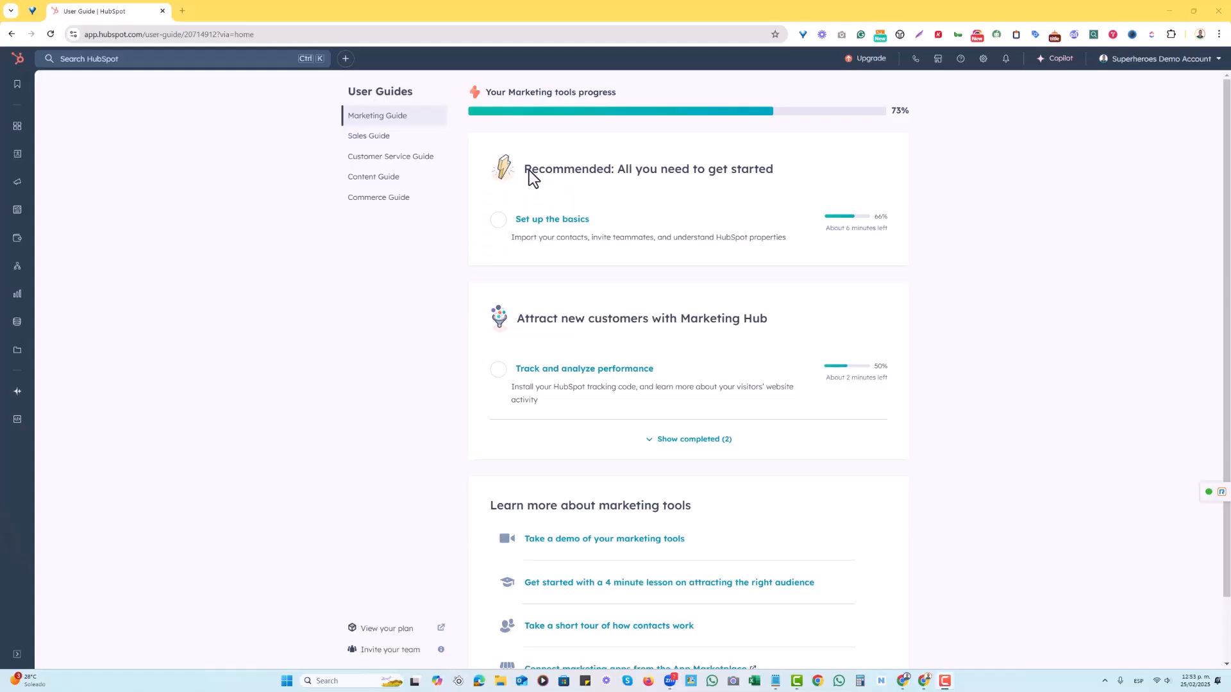
mouse_move(509, 148)
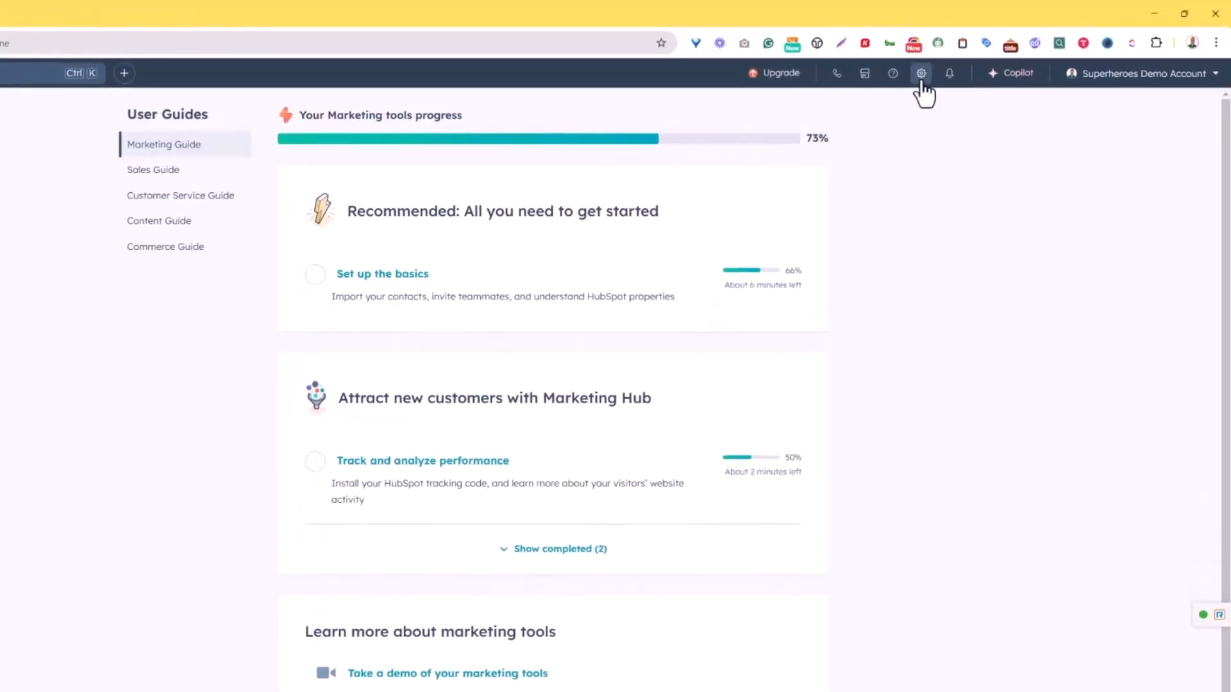
- Go into the account settings from the top bar gear
left_click(920, 73)
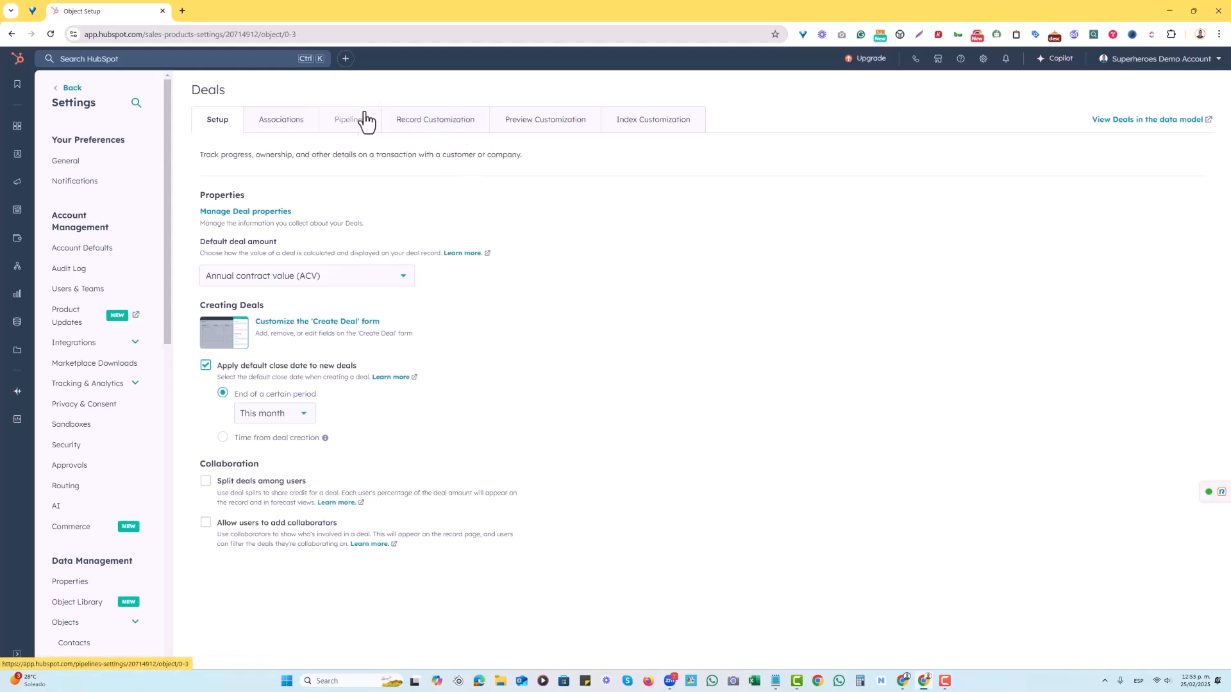
- Switch to the Pipelines settings listing the Demo Sales Pipeline stages
left_click(348, 119)
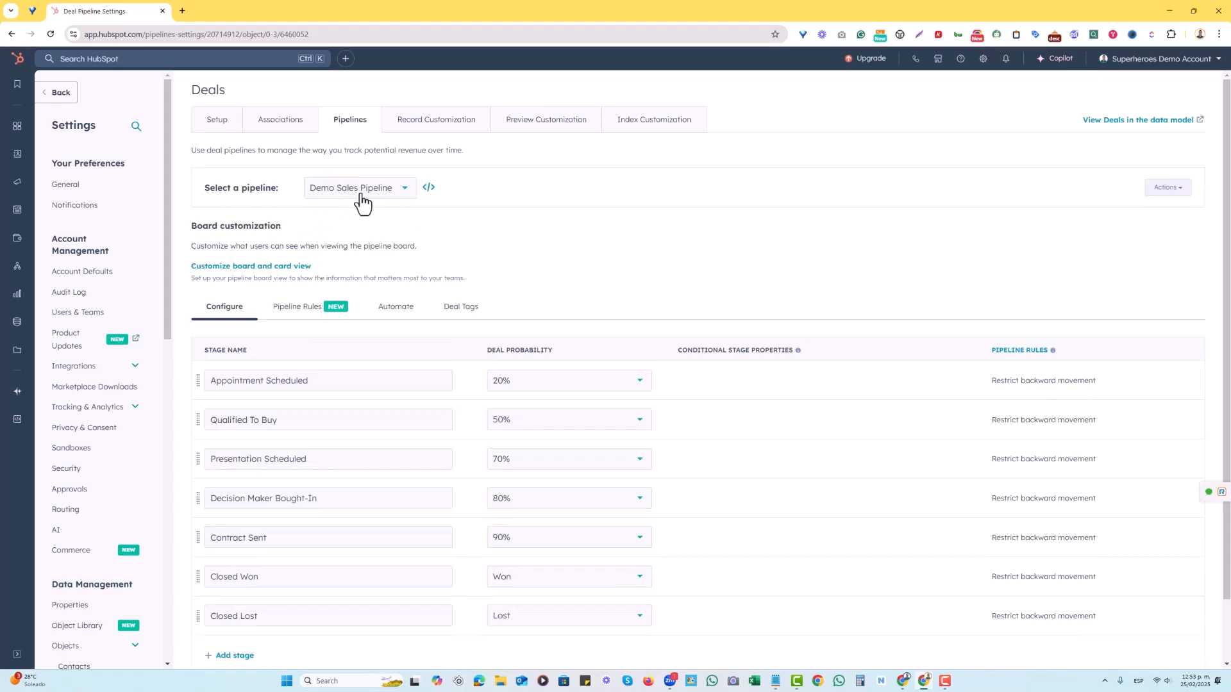
mouse_move(271, 266)
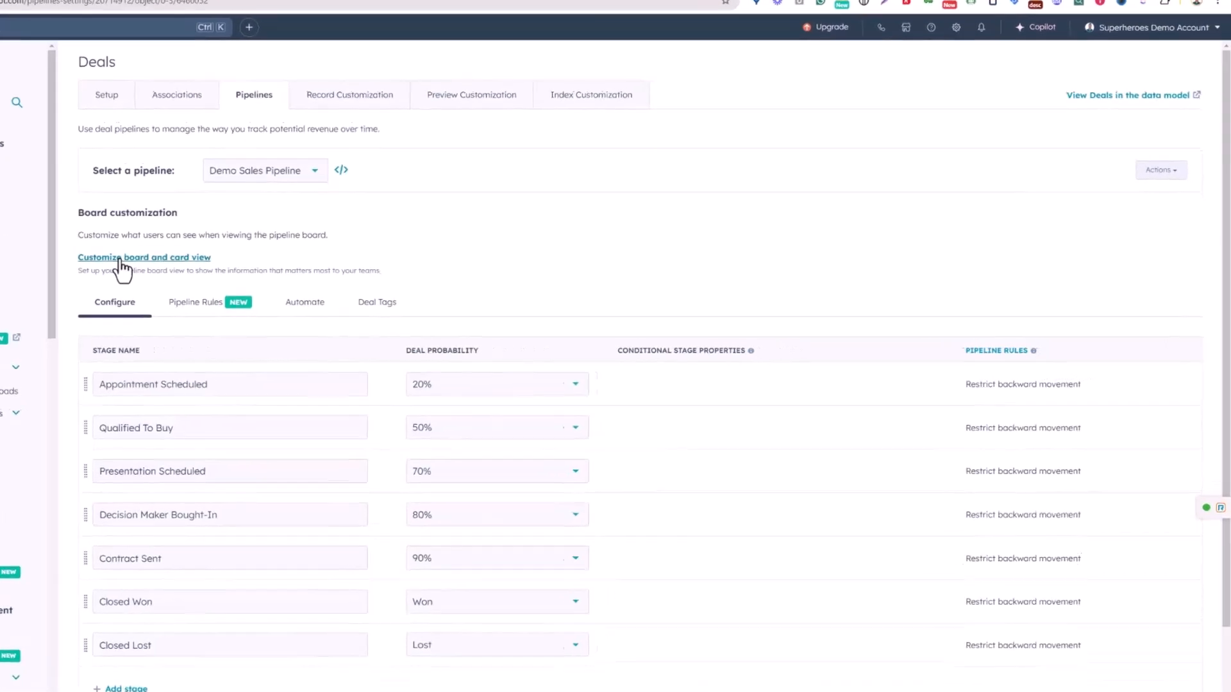
- Remove Last Activity Date and Create Date from the cards, then add back a property slot
left_click(144, 257)
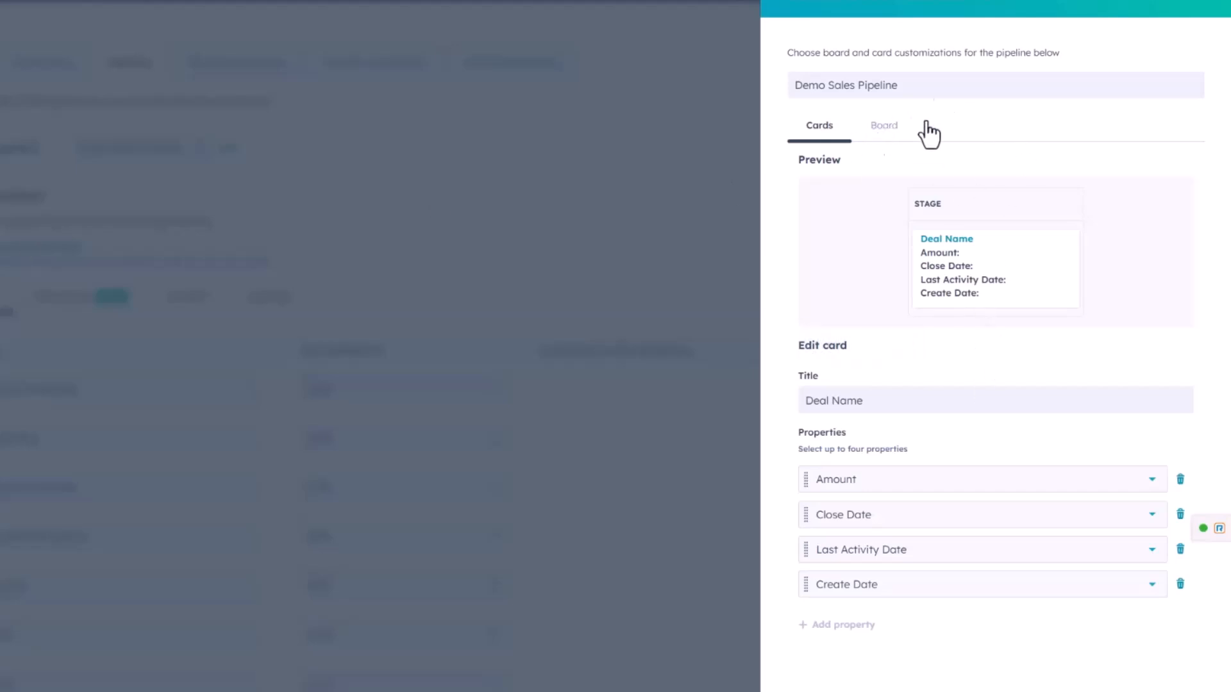
mouse_move(987, 231)
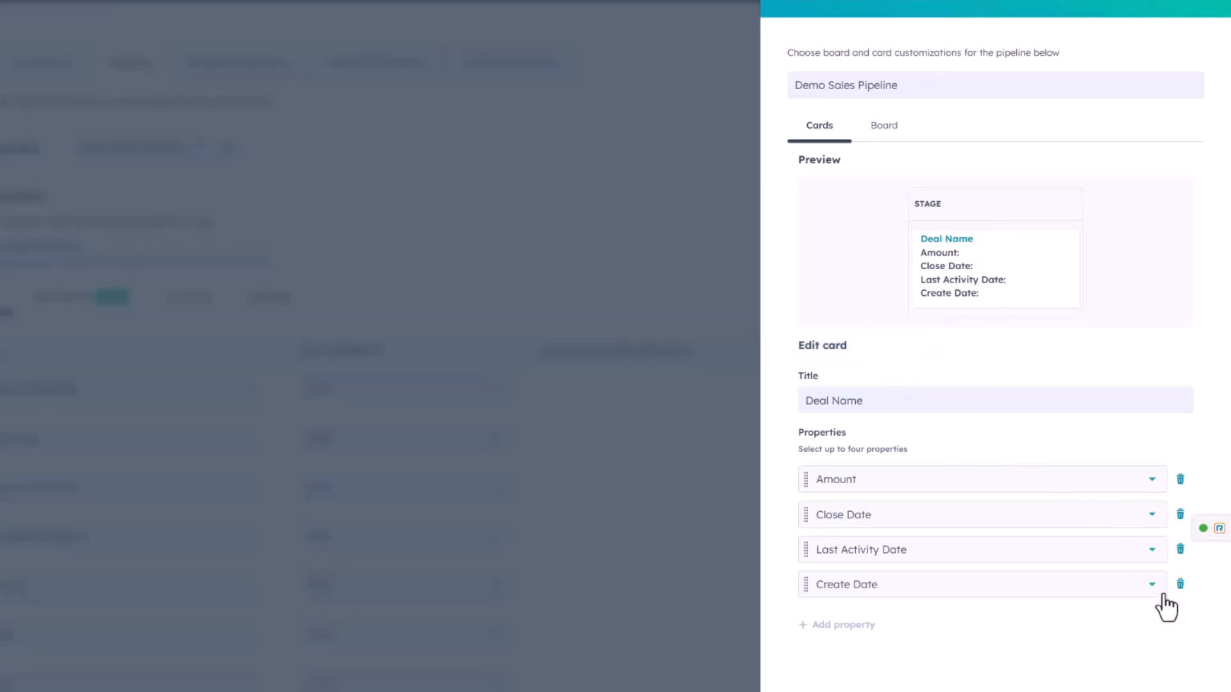
left_click(1179, 549)
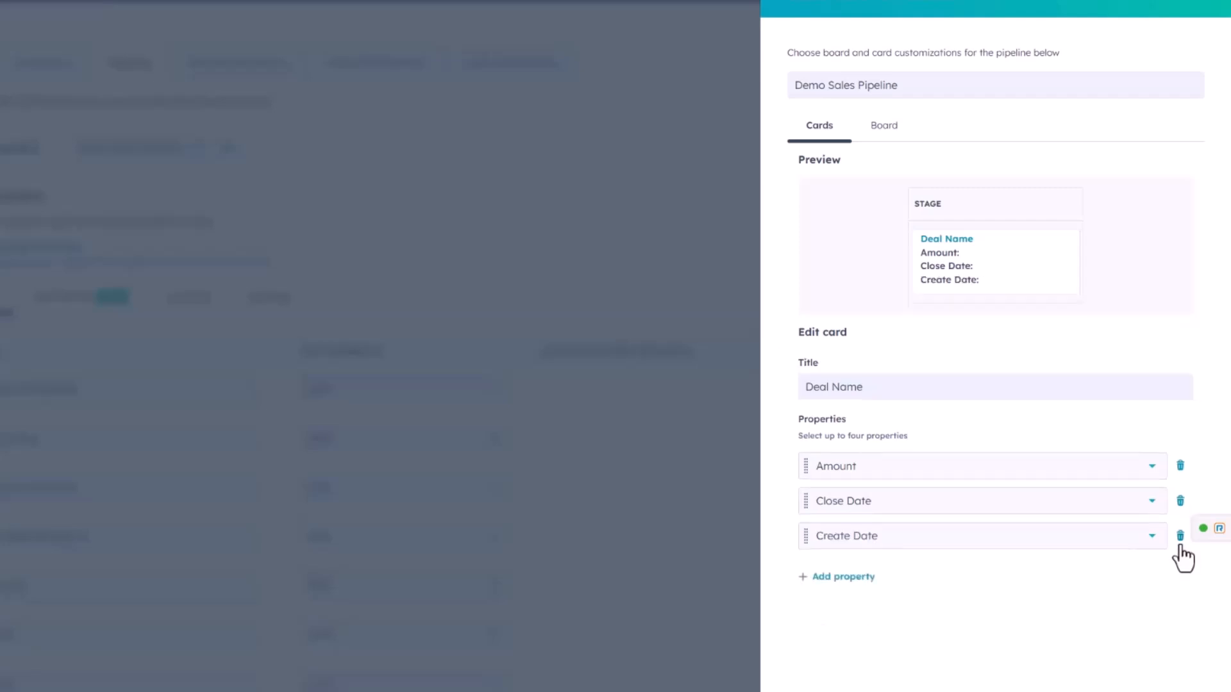
left_click(1180, 536)
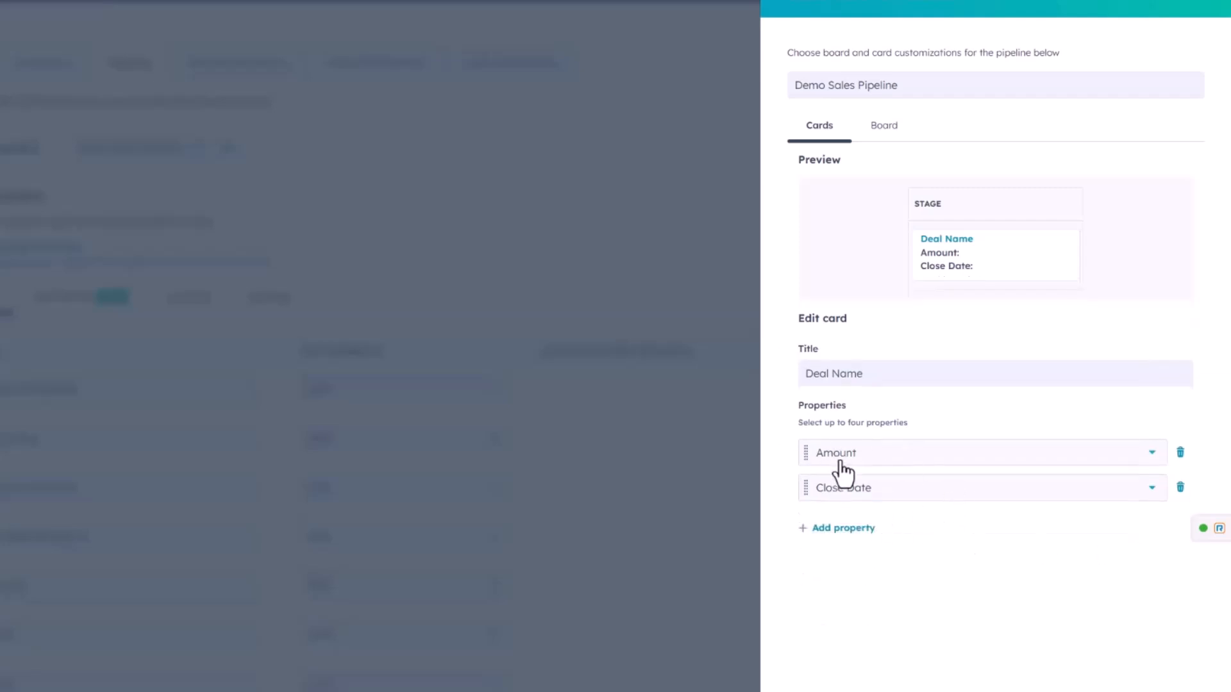
left_click(842, 527)
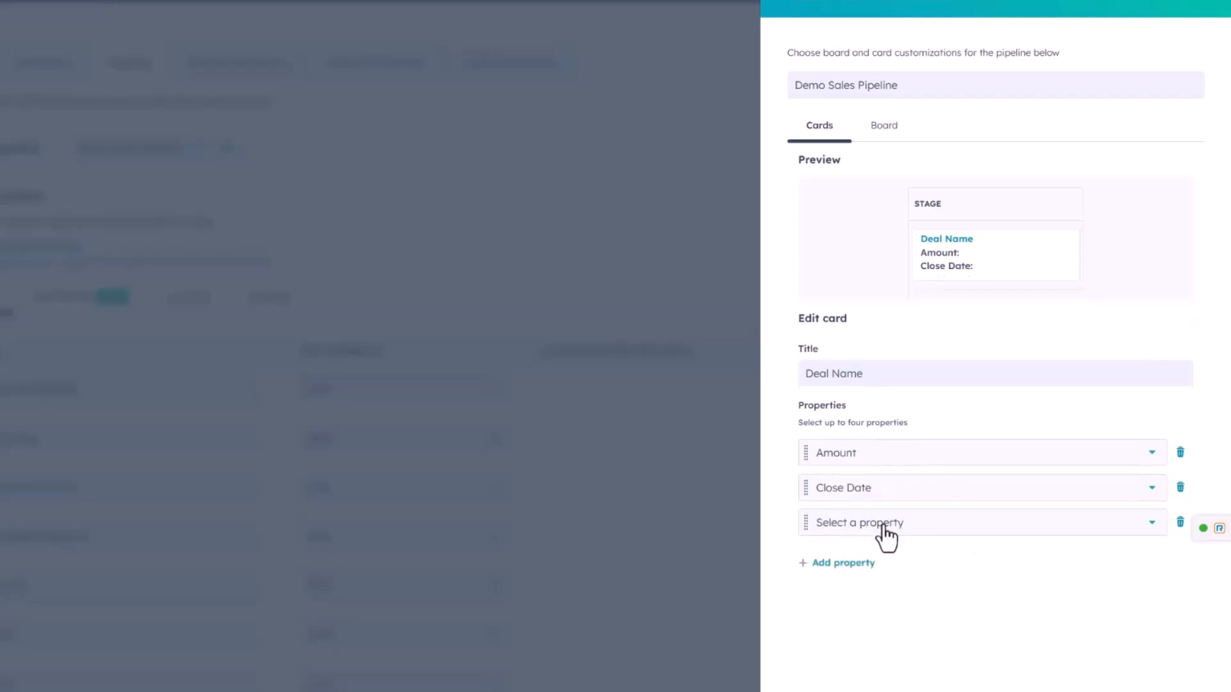
left_click(979, 521)
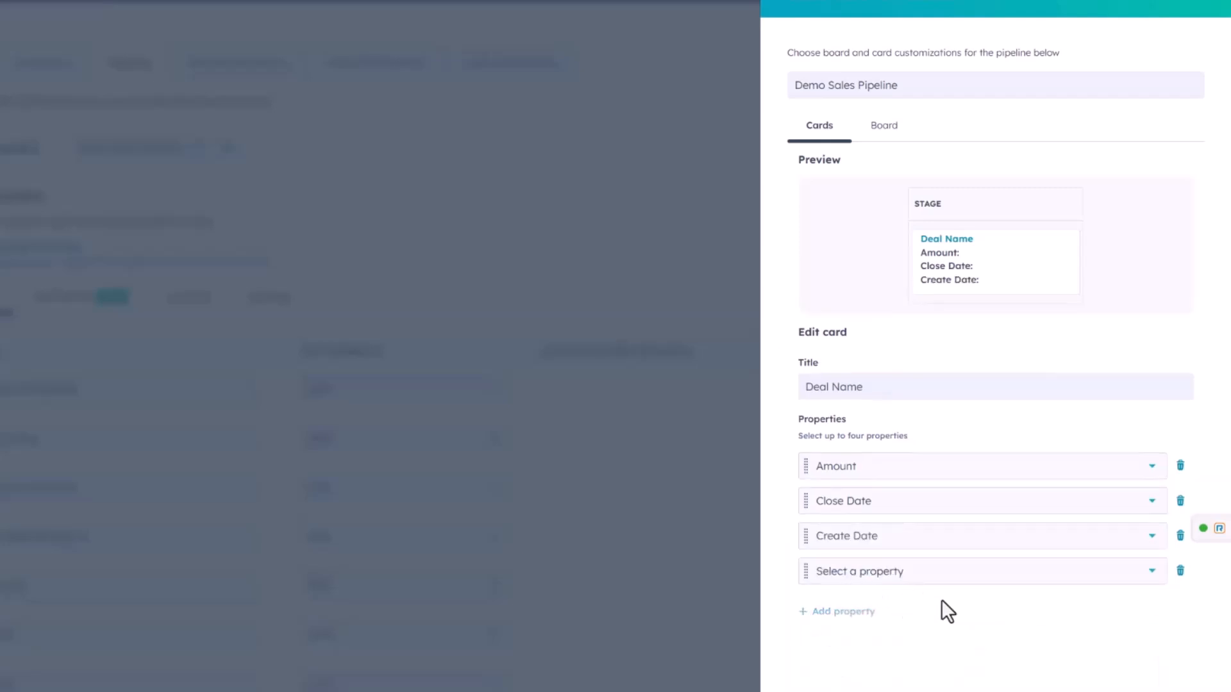
- Choose Latest Traffic Source from Analytics history for the fourth card property
left_click(980, 570)
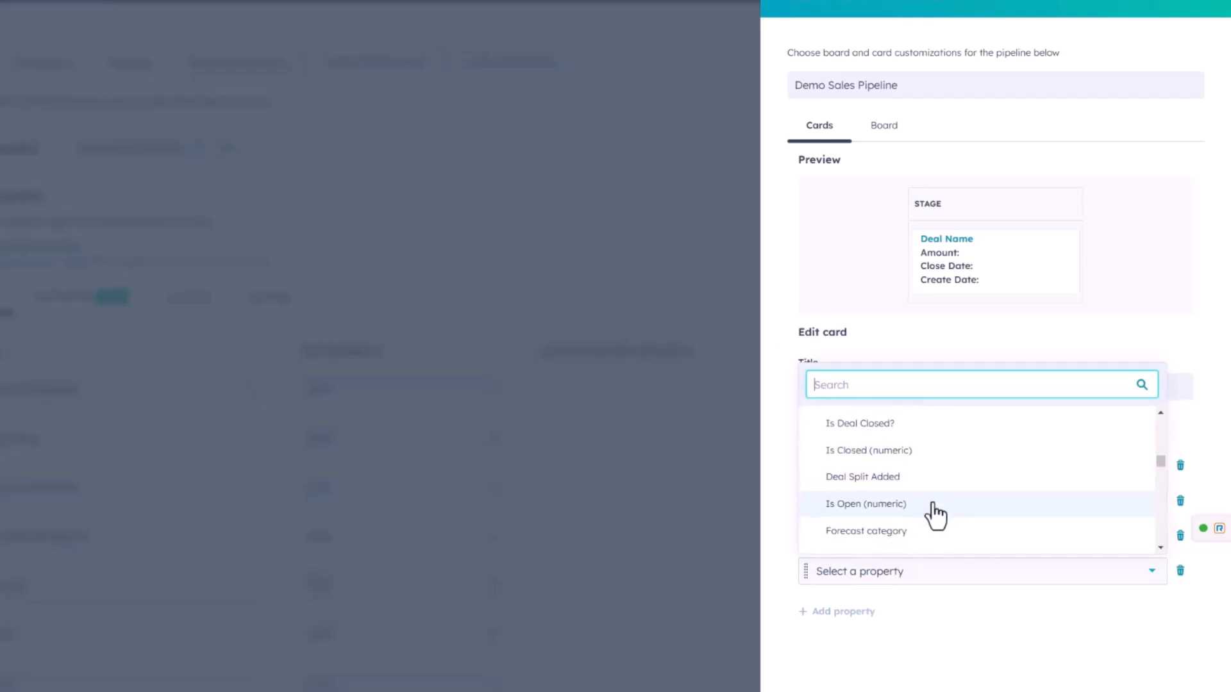
scroll("down", 3)
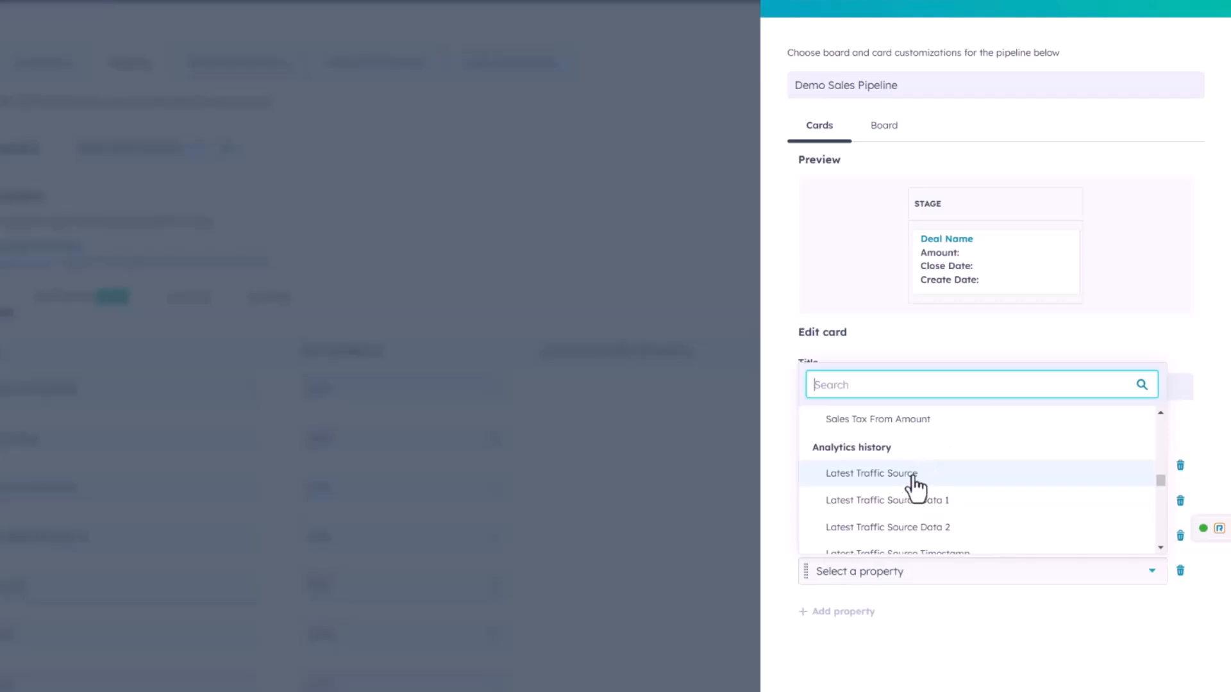
left_click(871, 473)
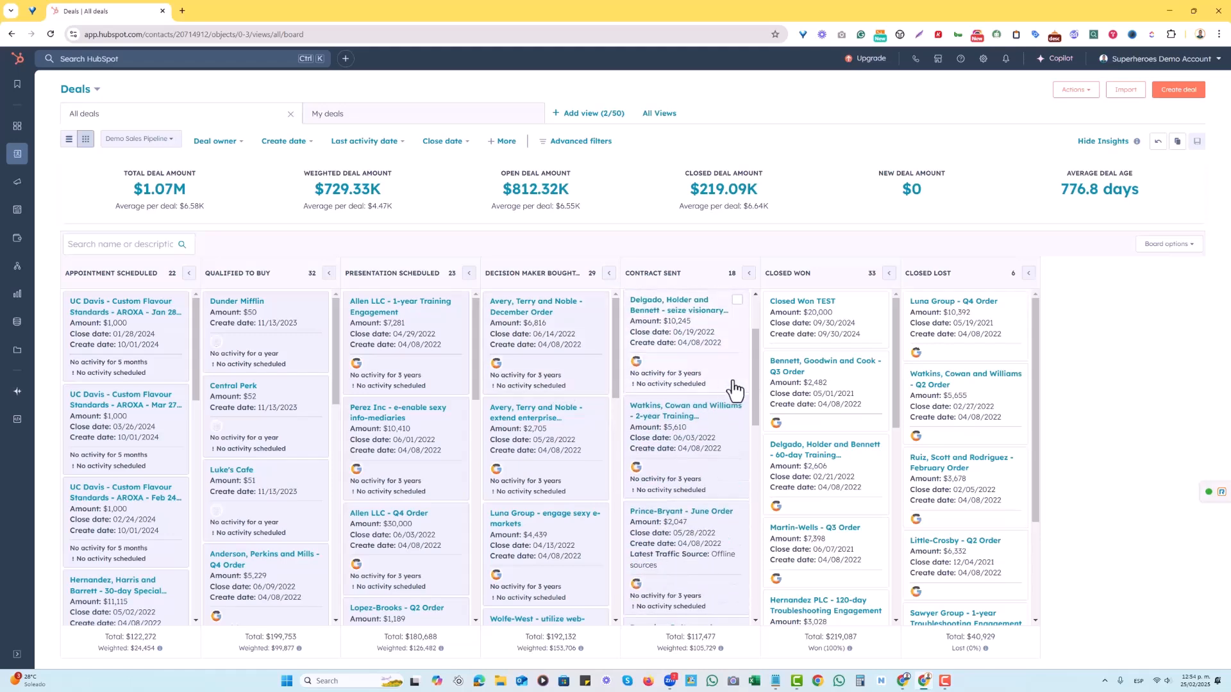
- Scroll the Contract Sent column to check a card shows Latest Traffic Source: Offline sources
scroll("down", 3)
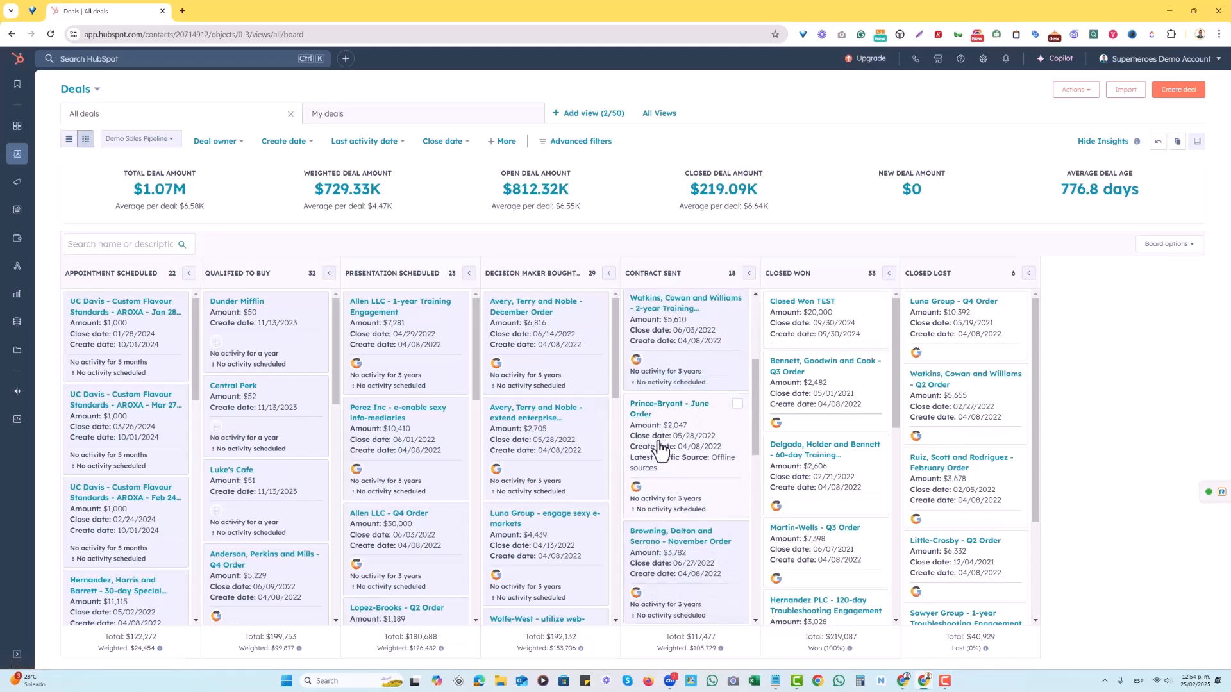
mouse_move(670, 408)
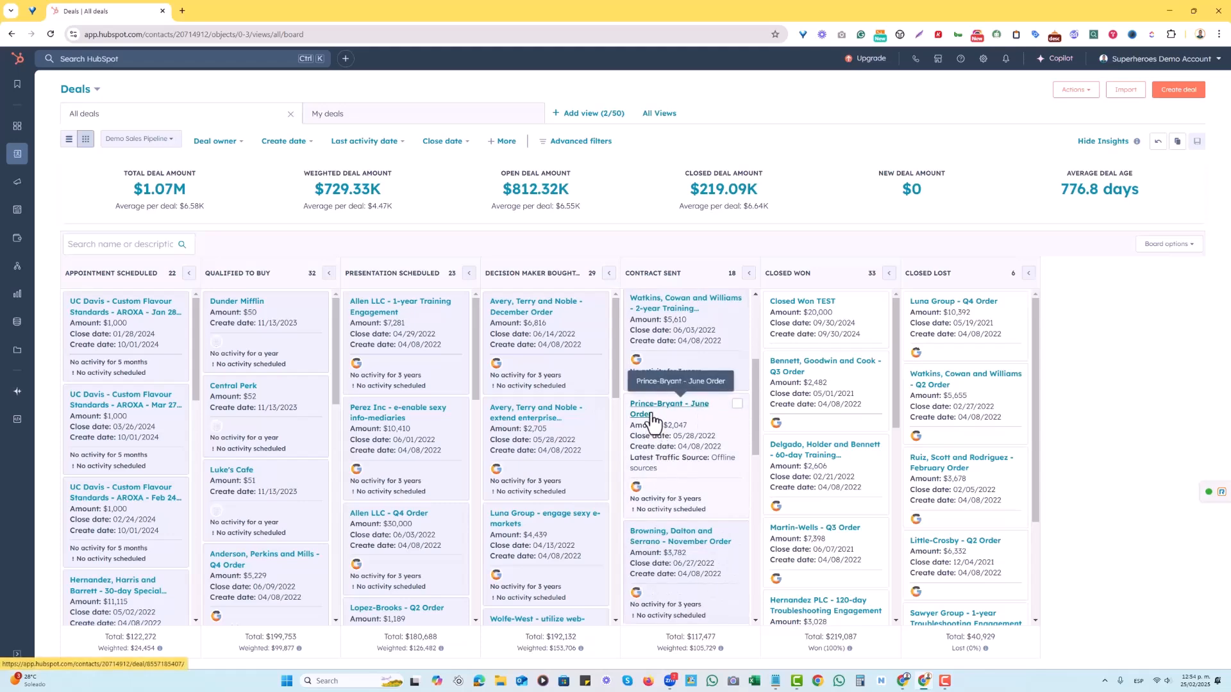